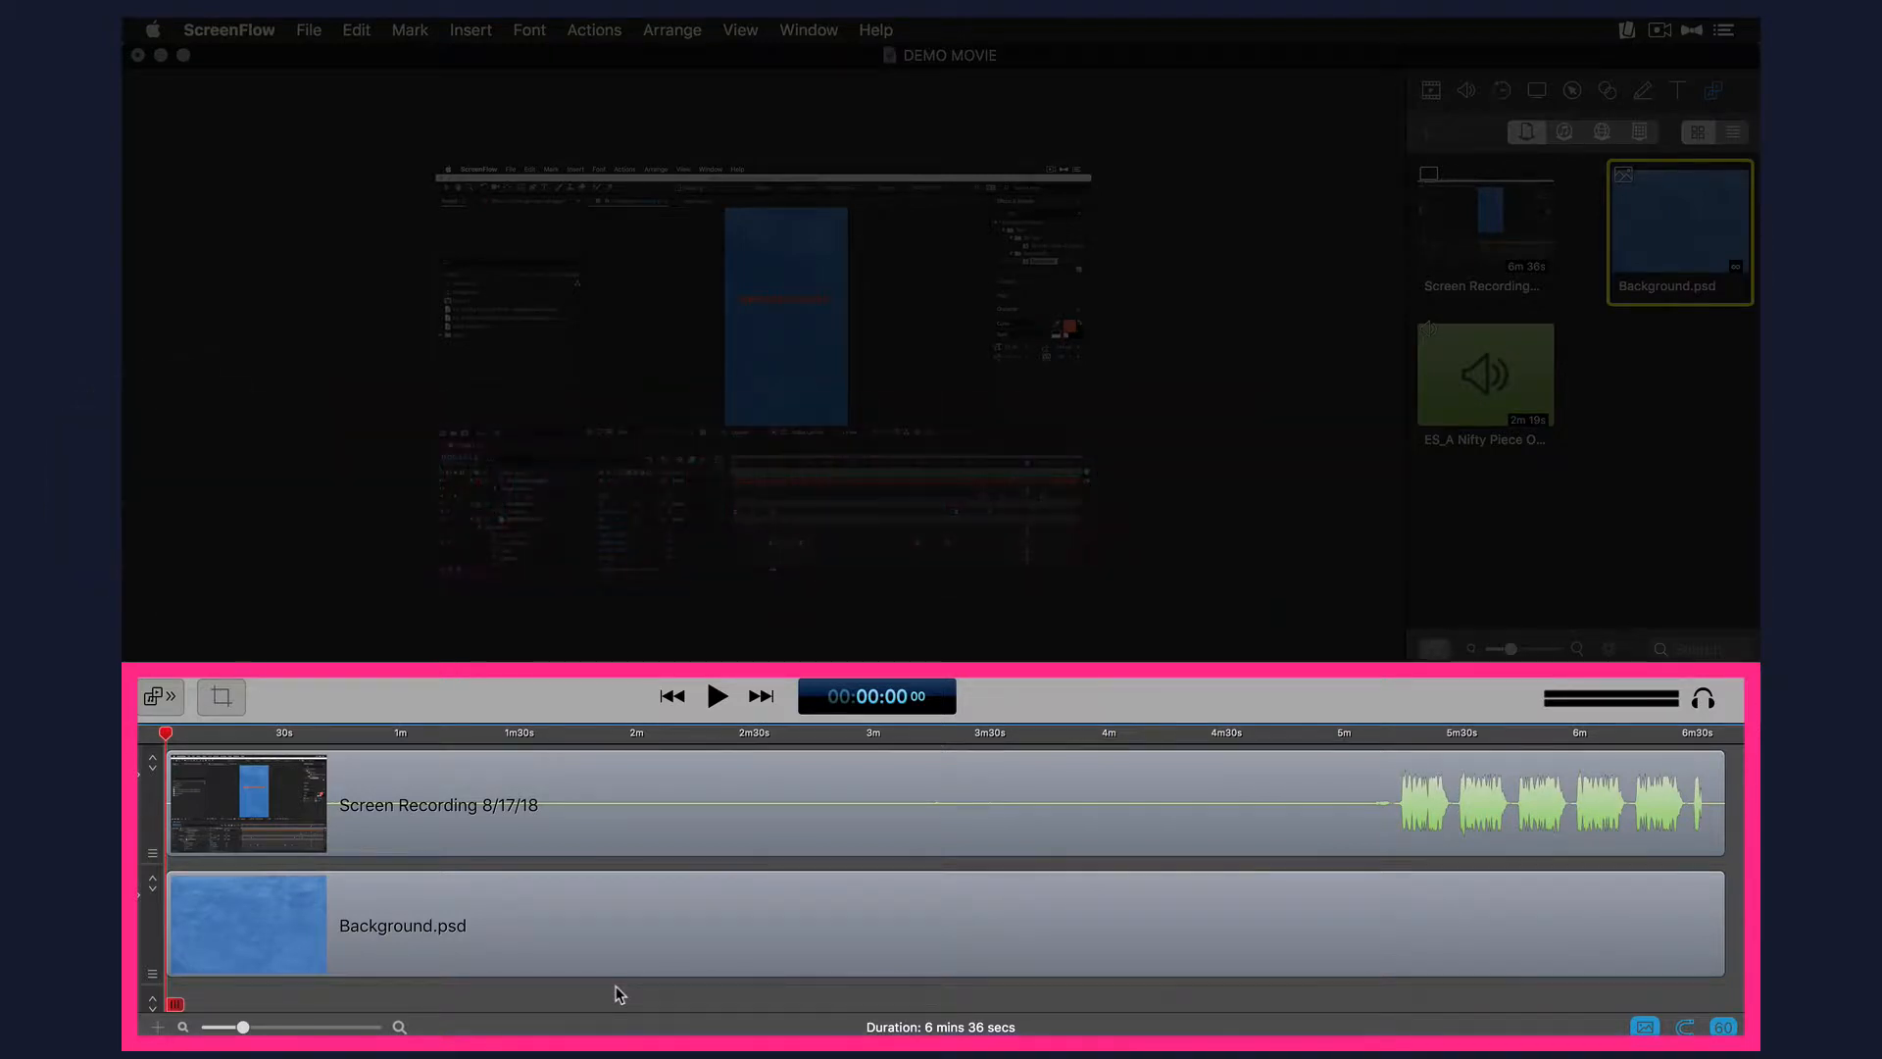
Switch the timeline to Track thumbnail so both clips show continuous filmstrip thumbnails
{"action": "left_click", "coordinate": [259, 835]}
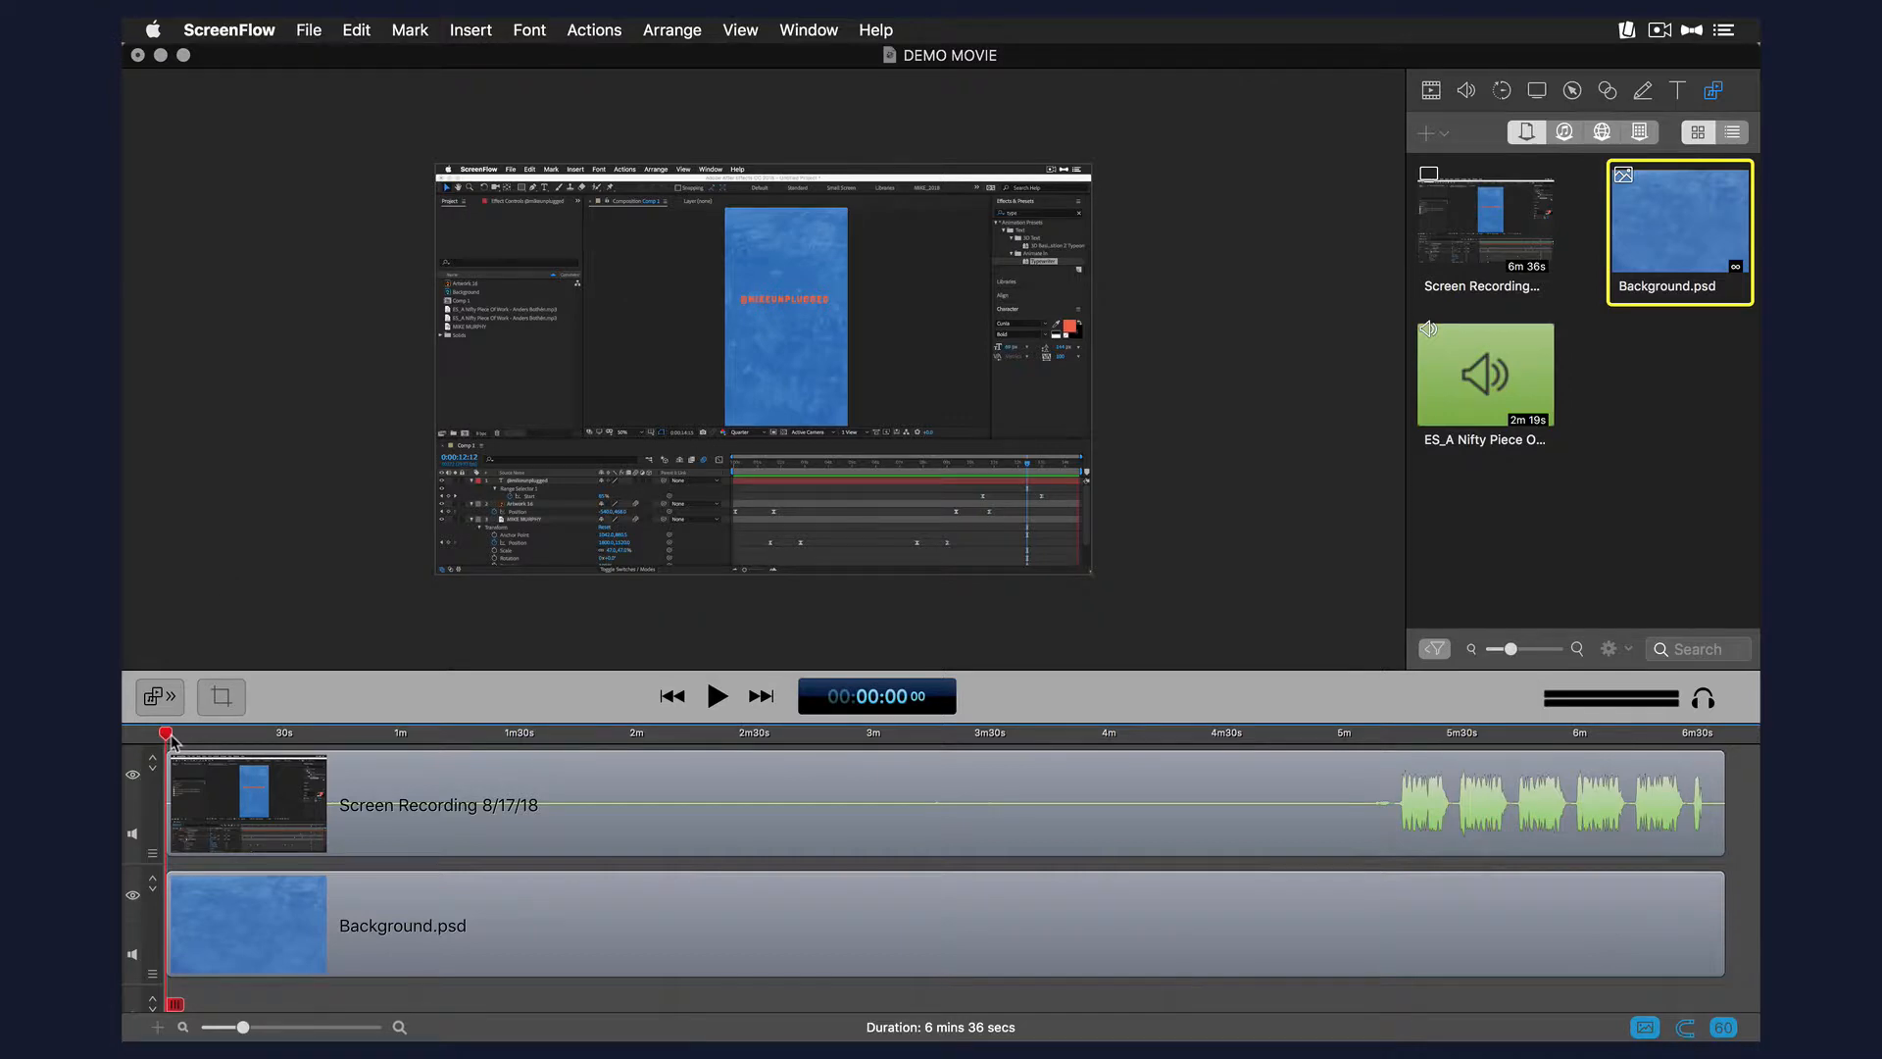
{"action": "left_click", "coordinate": [1486, 733]}
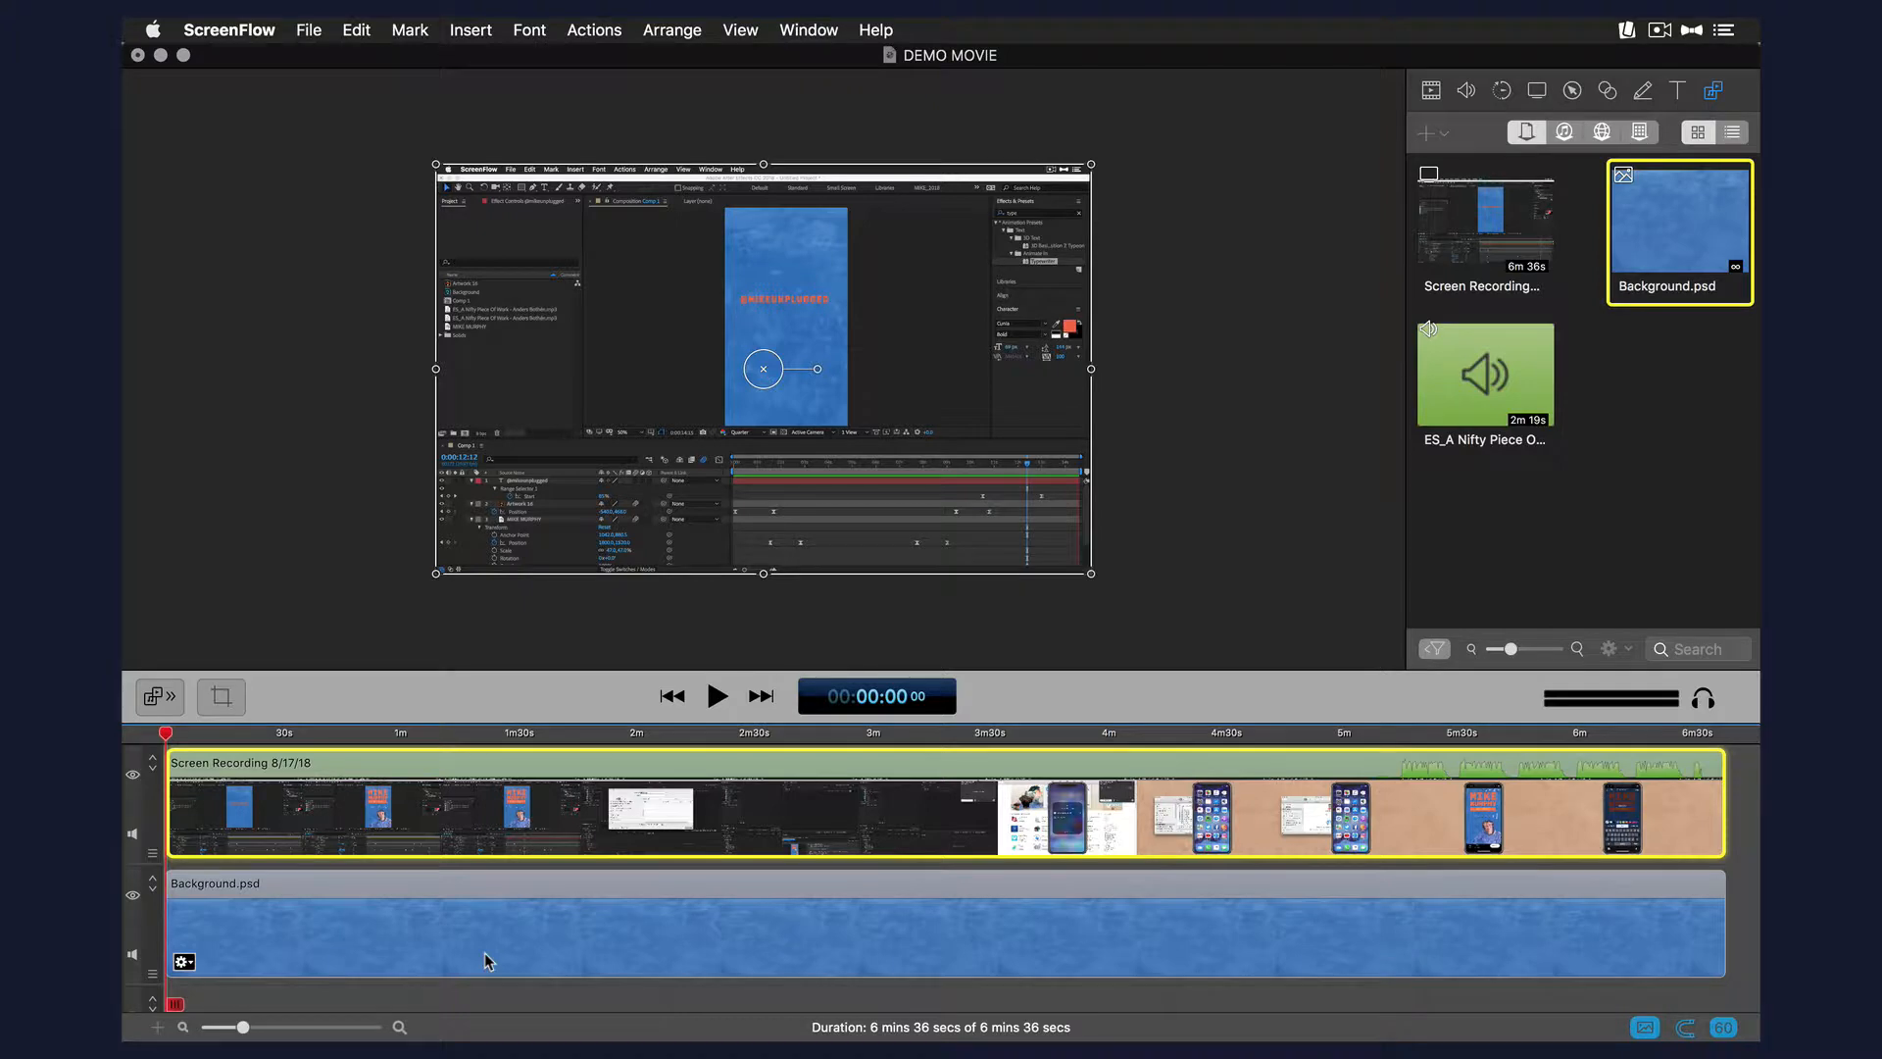
Move the playhead to about 5m35s so the preview shows the phone poster design
{"action": "left_click", "coordinate": [223, 805]}
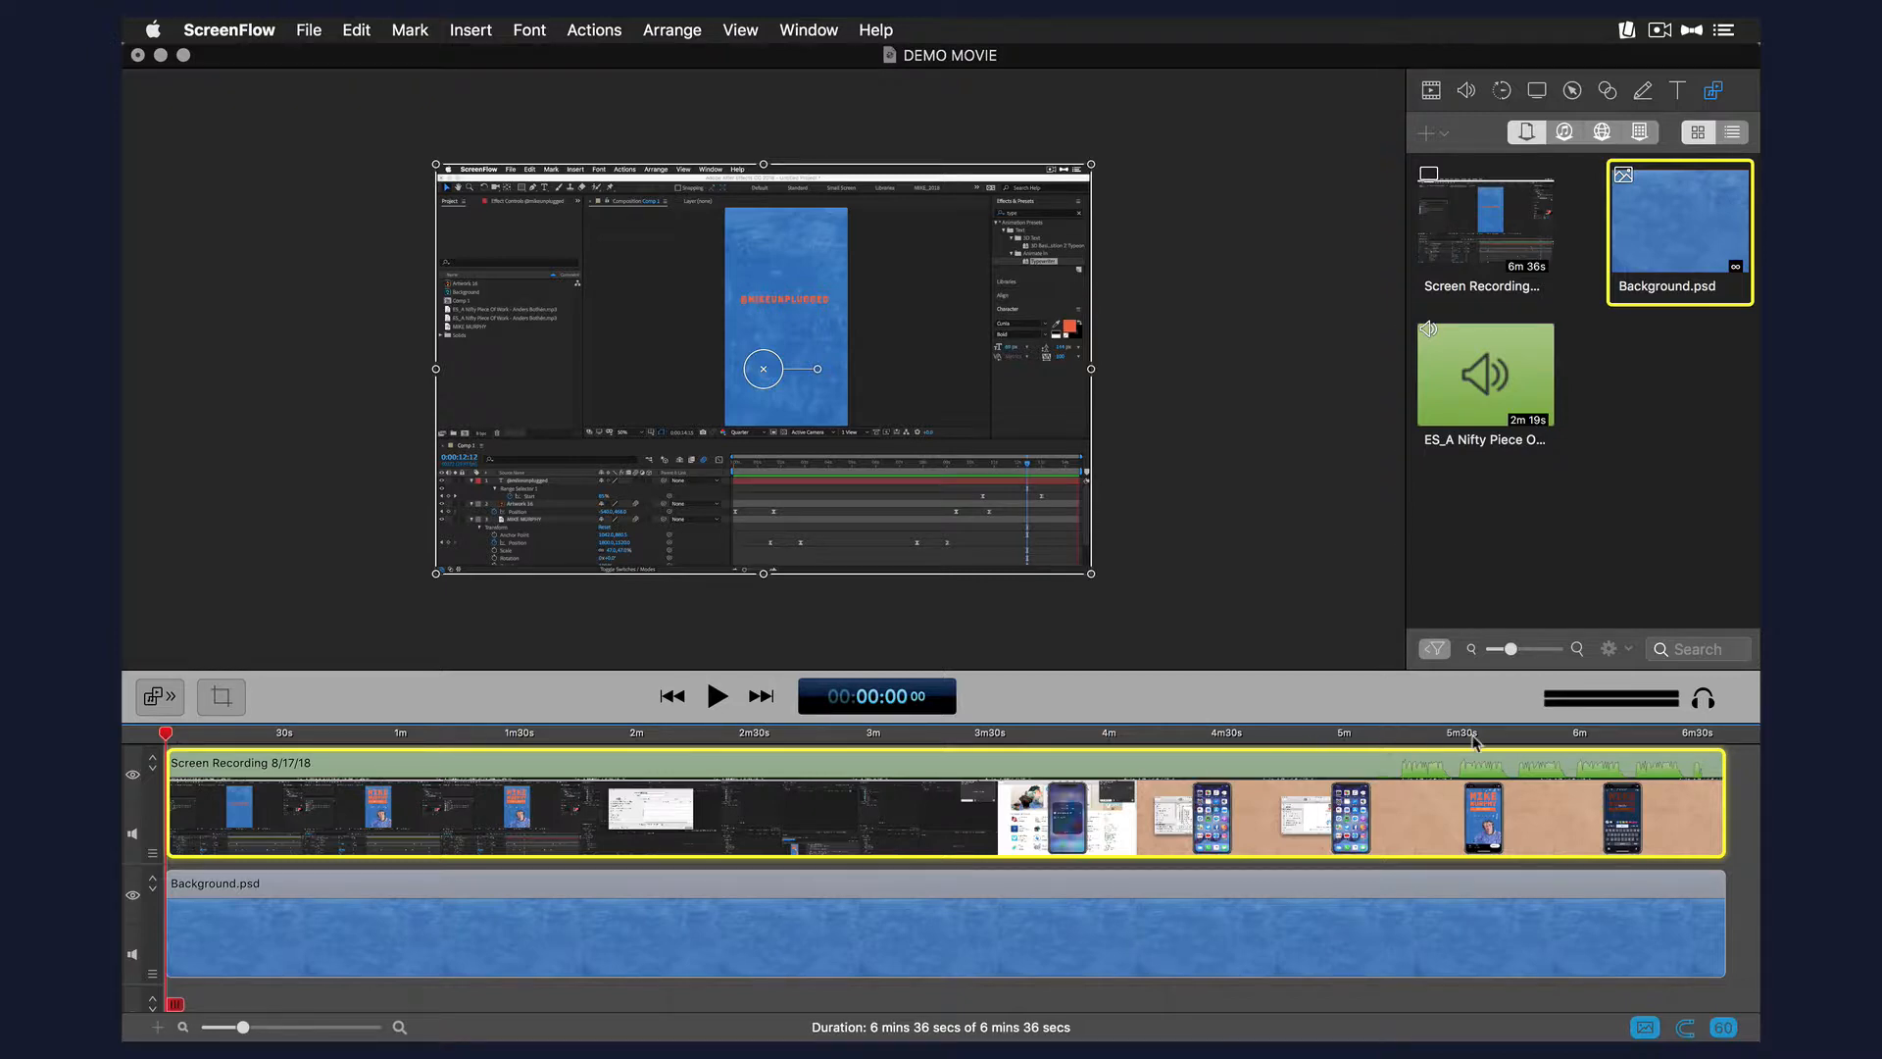
{"action": "left_click", "coordinate": [1486, 733]}
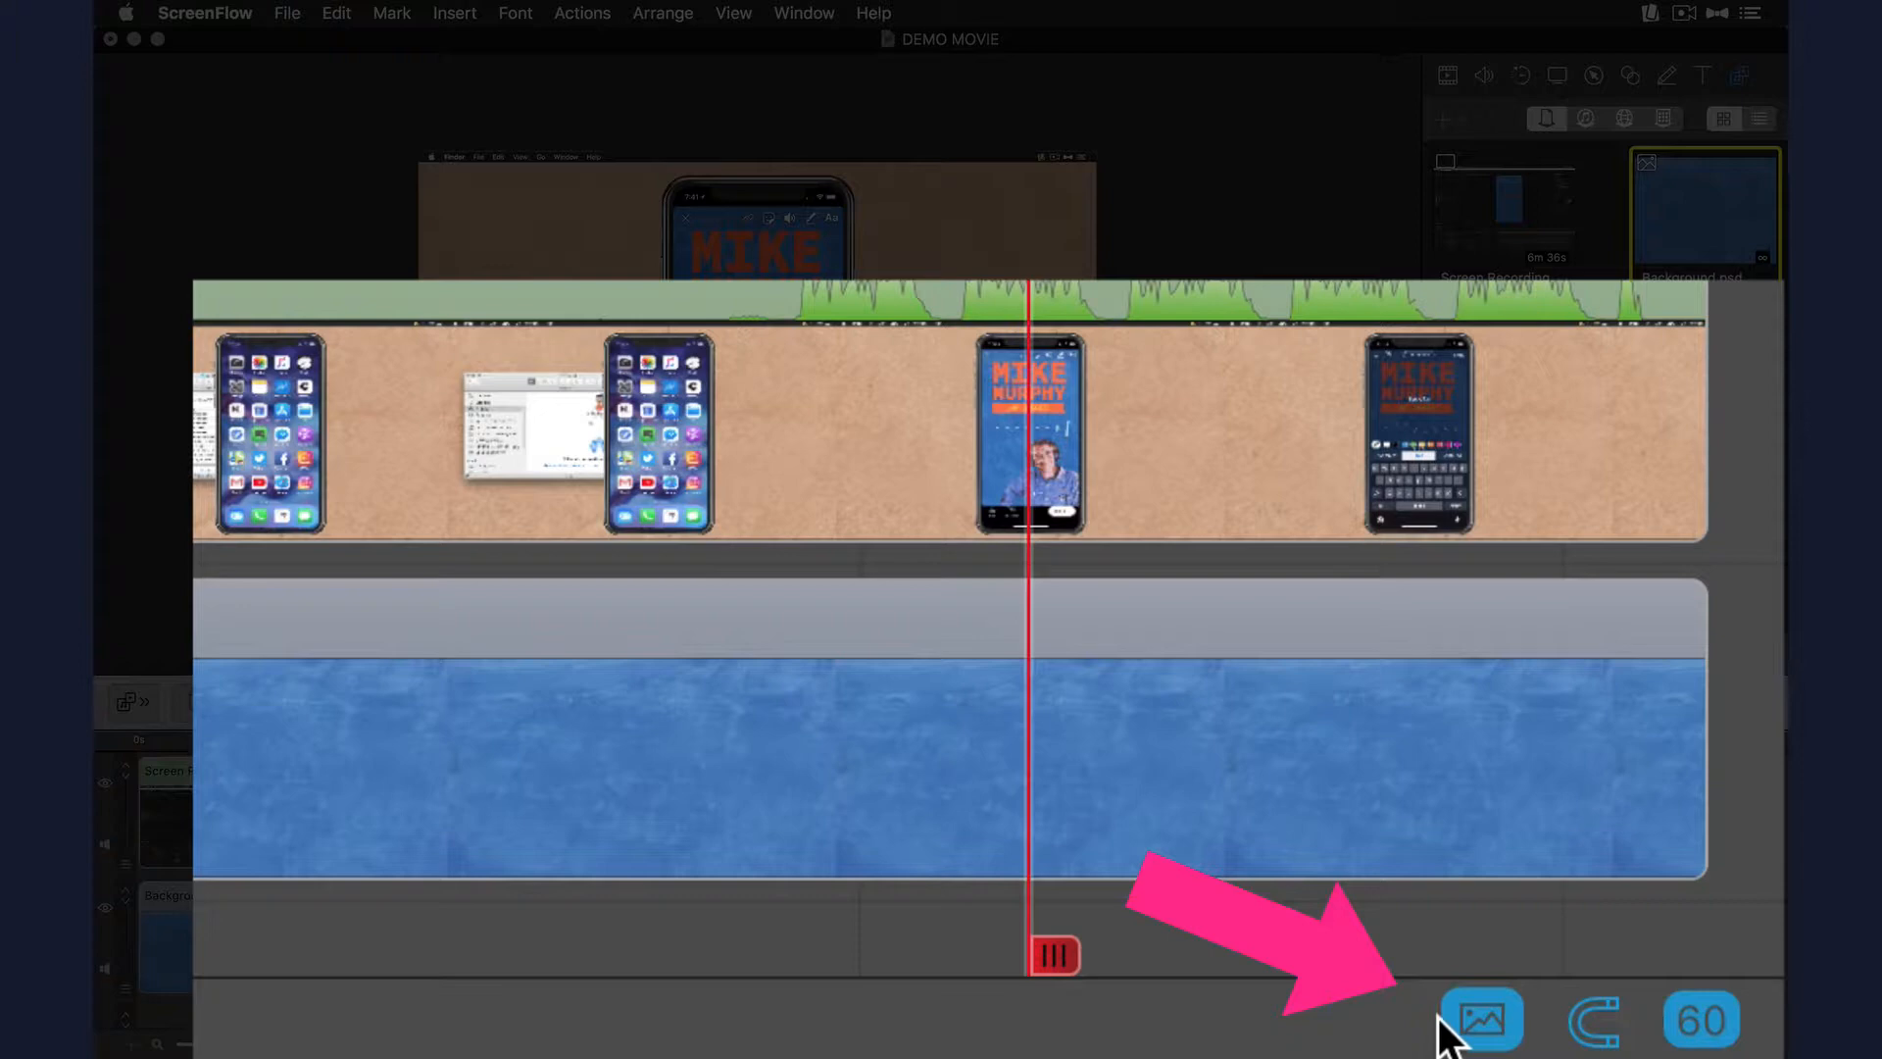
Switch the timeline to No thumbnail, leaving only the audio waveform visible
{"action": "left_click", "coordinate": [1482, 1019]}
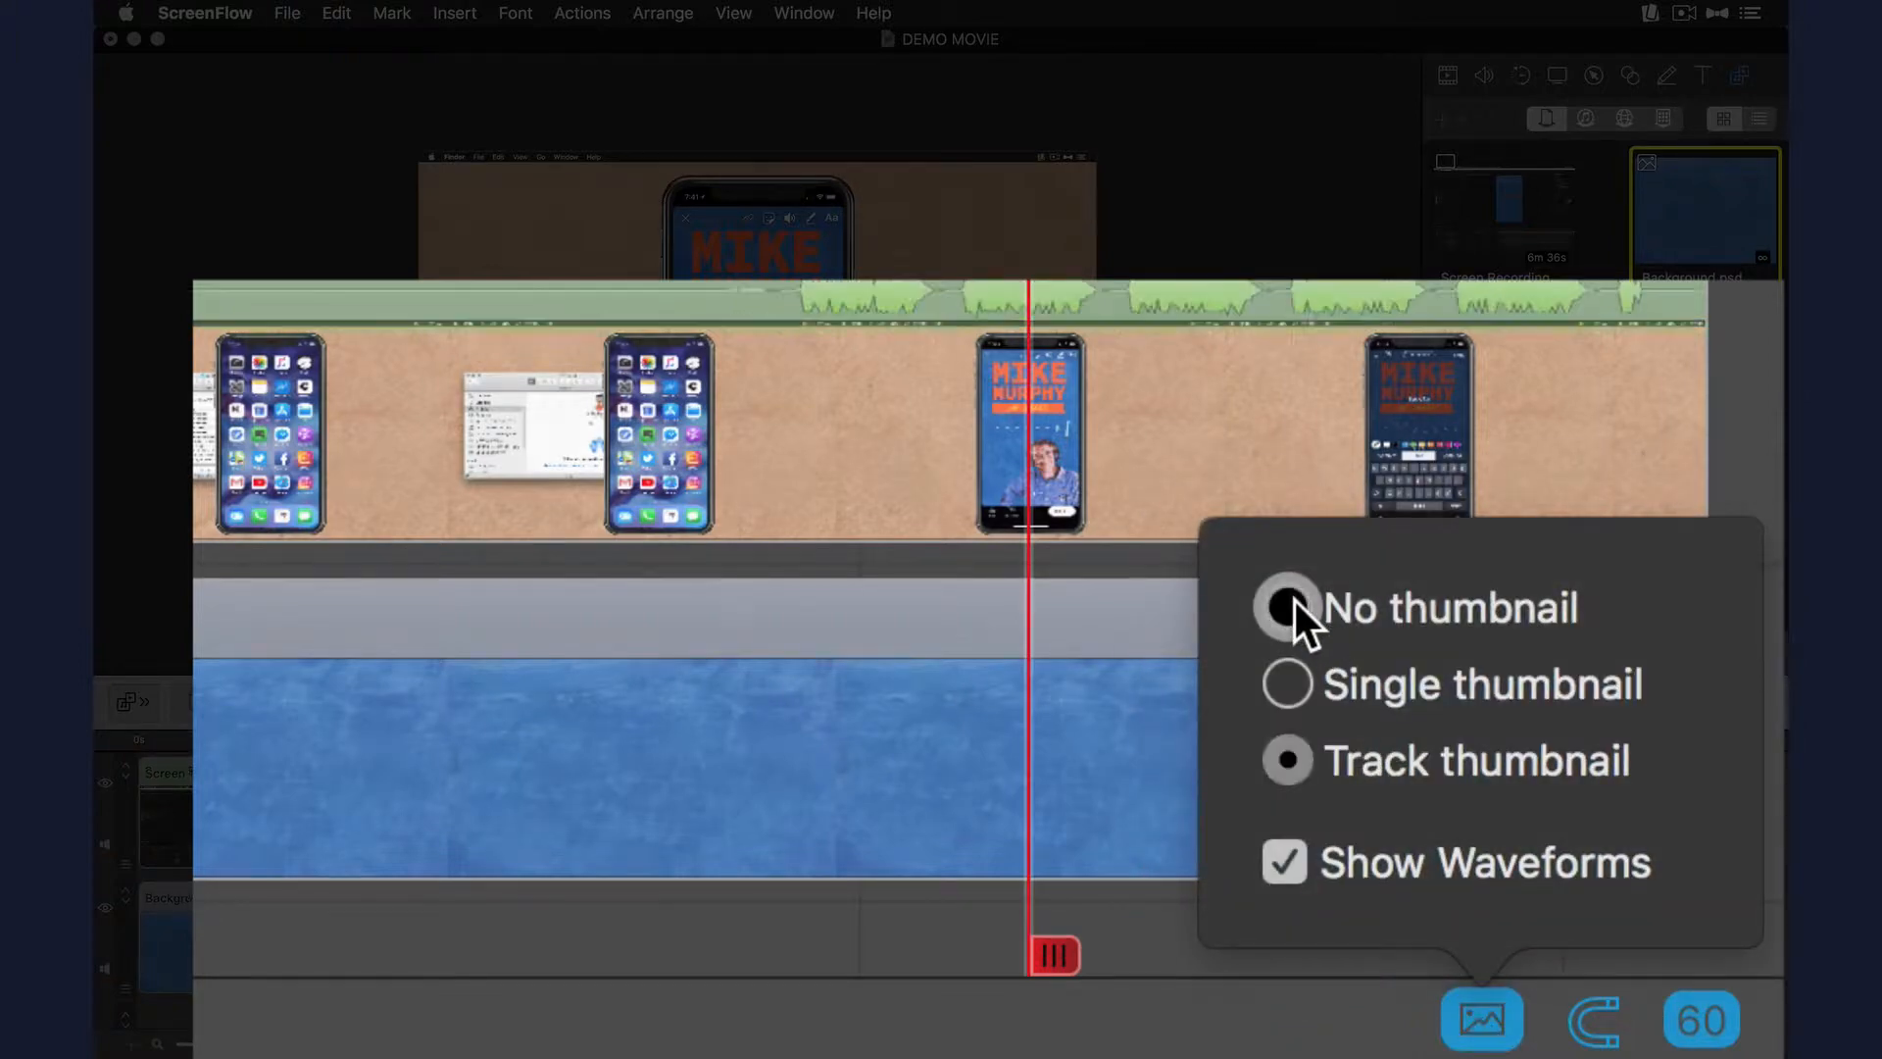
{"action": "left_click", "coordinate": [1286, 607]}
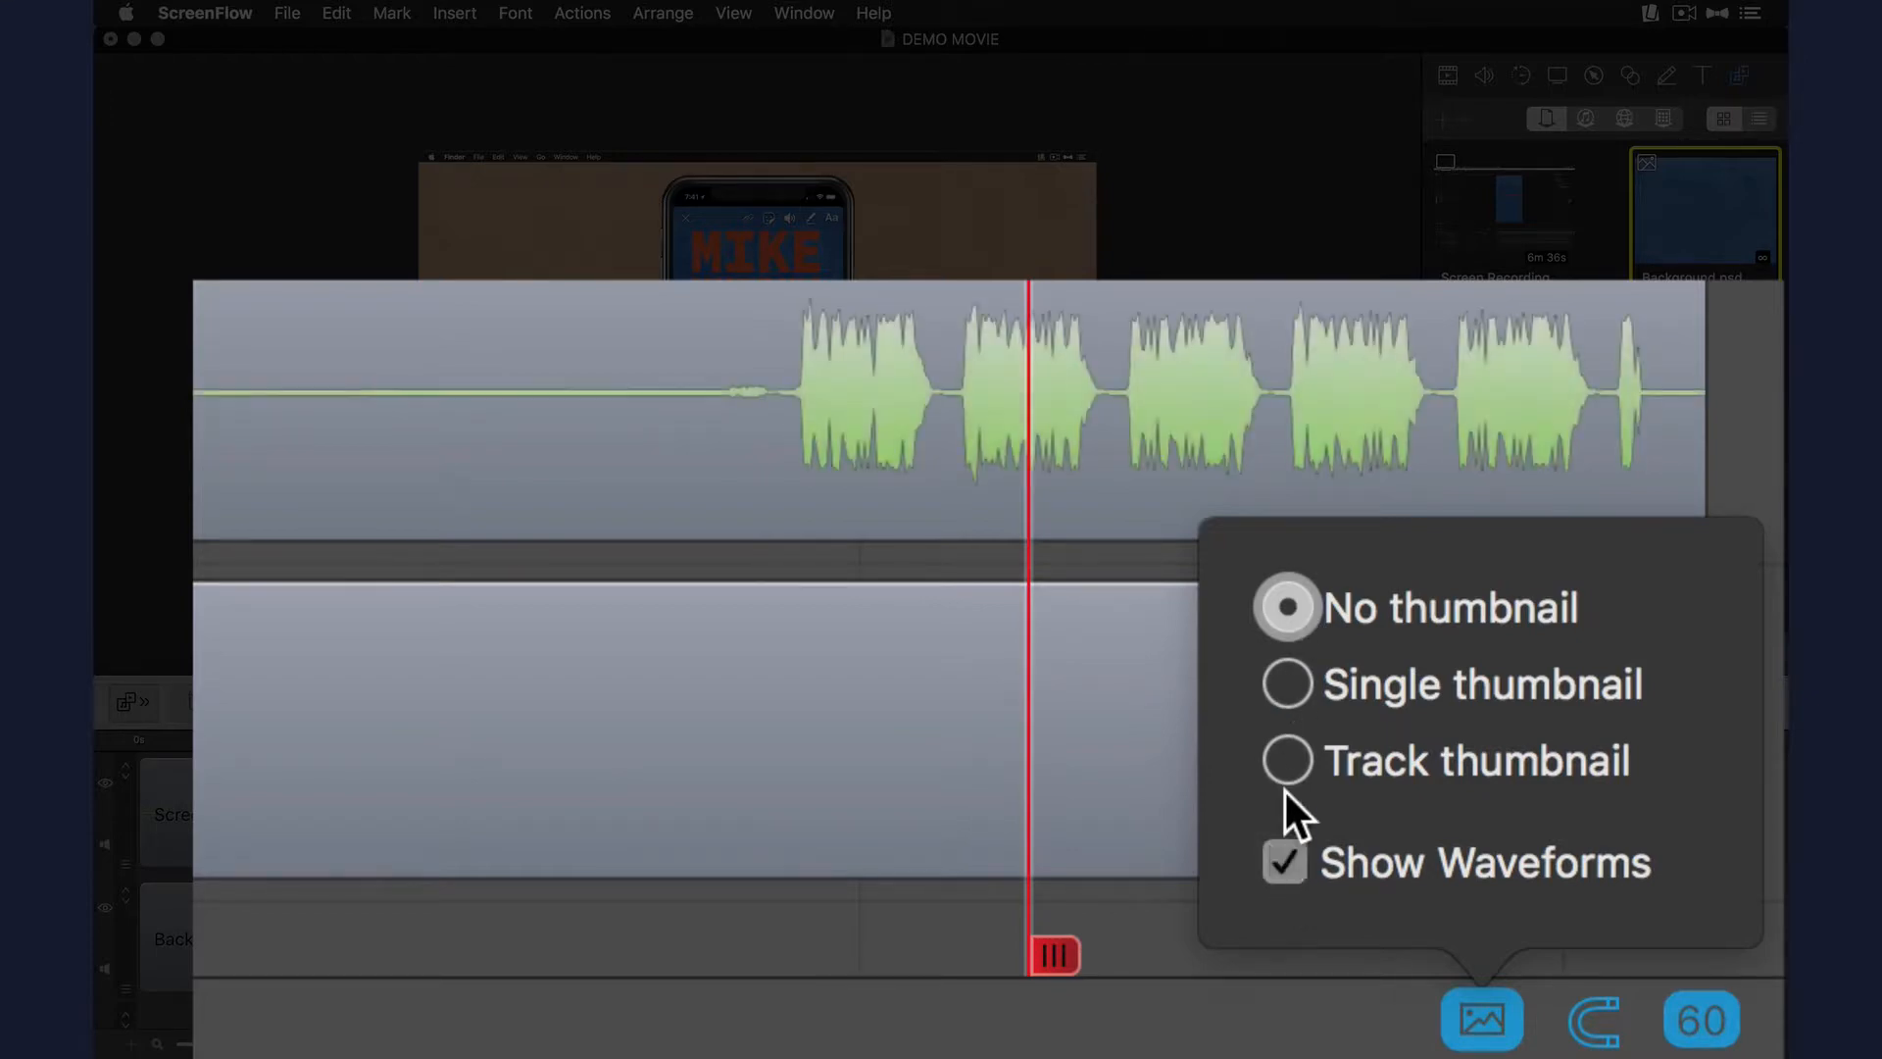
Switch to Single thumbnail per clip and turn off Show Waveforms
{"action": "left_click", "coordinate": [1322, 682]}
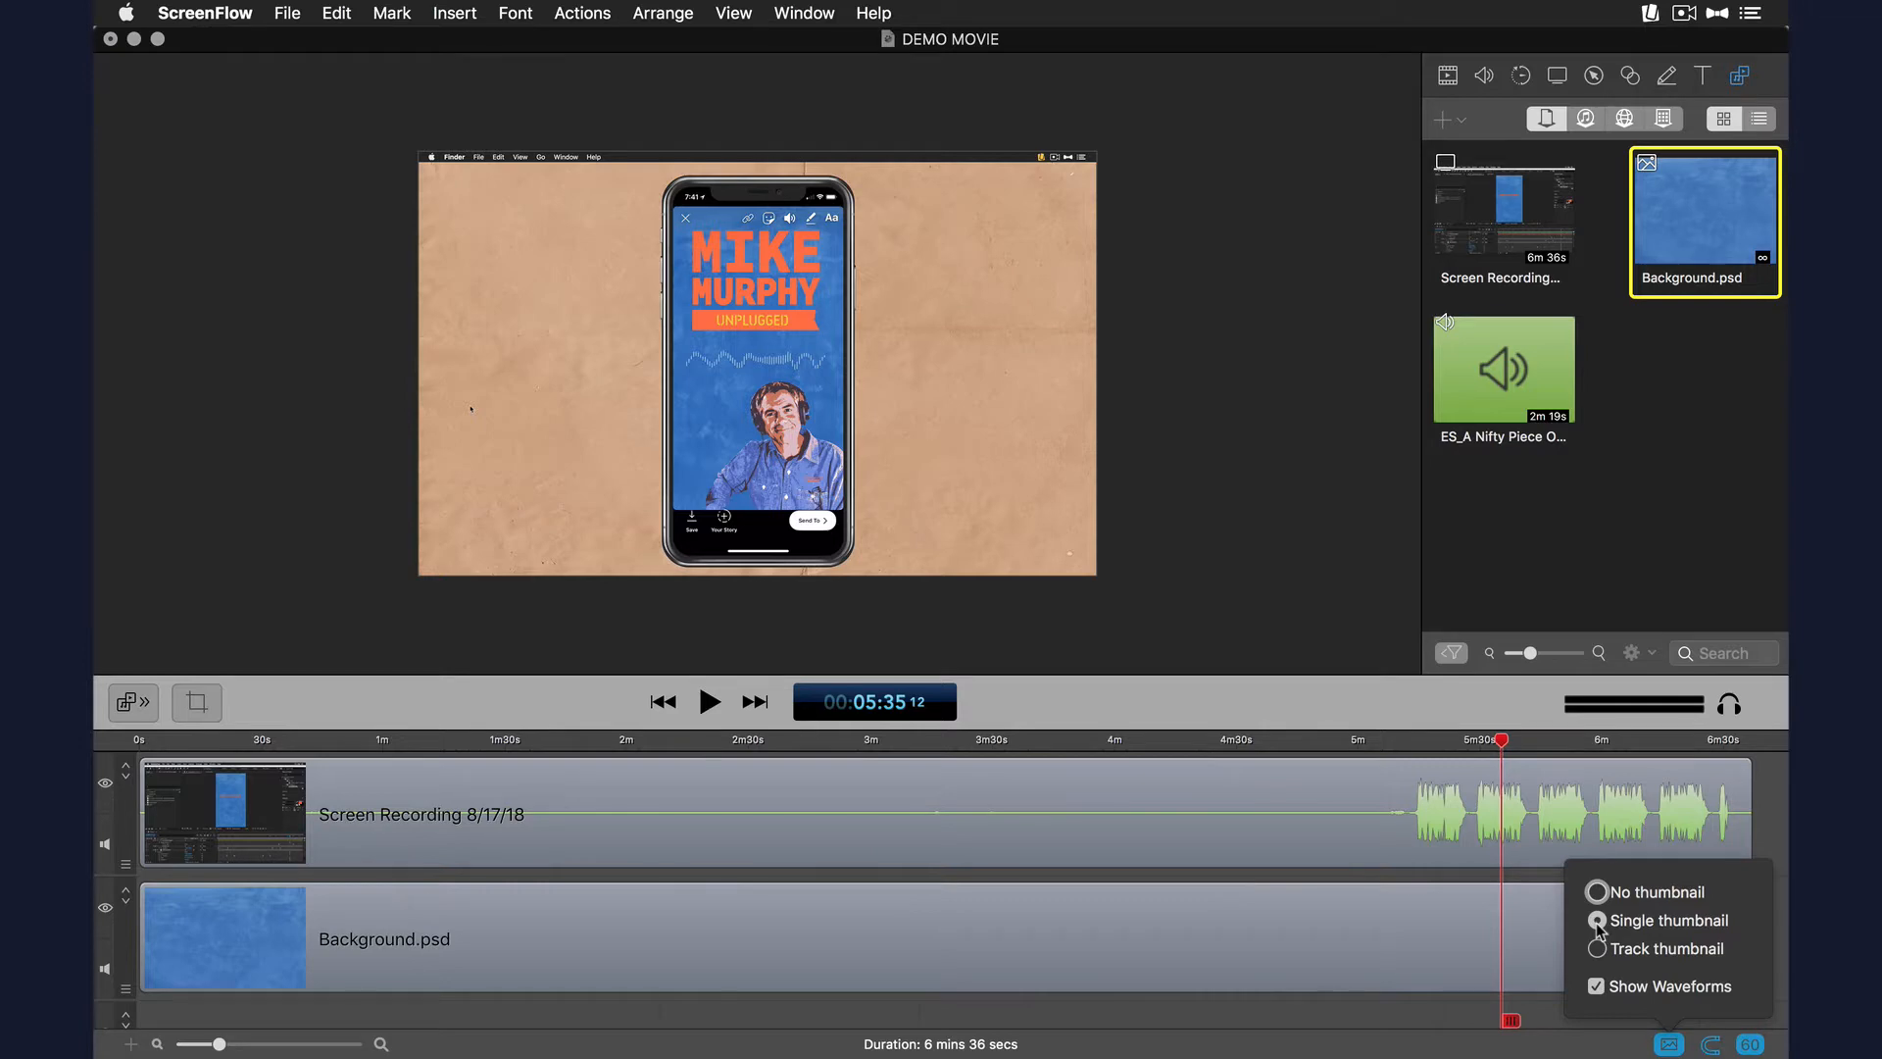
{"action": "left_click", "coordinate": [1595, 986]}
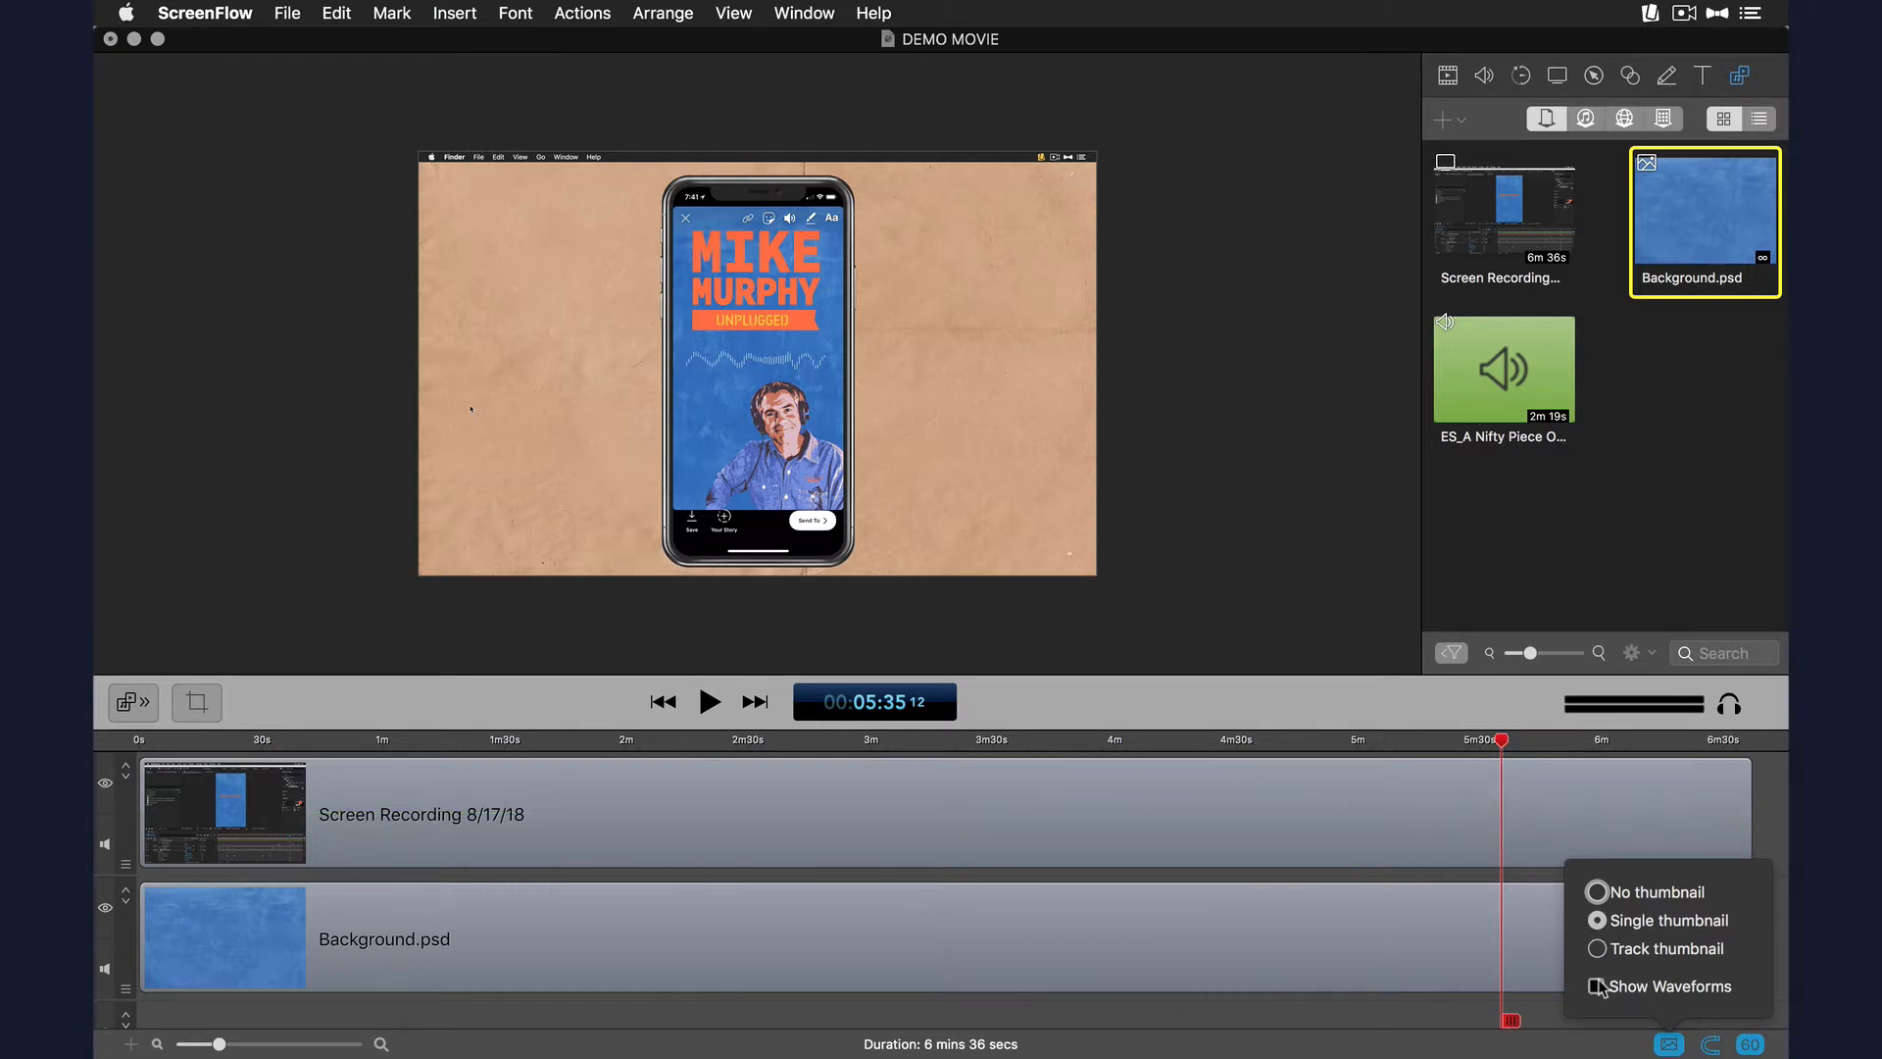